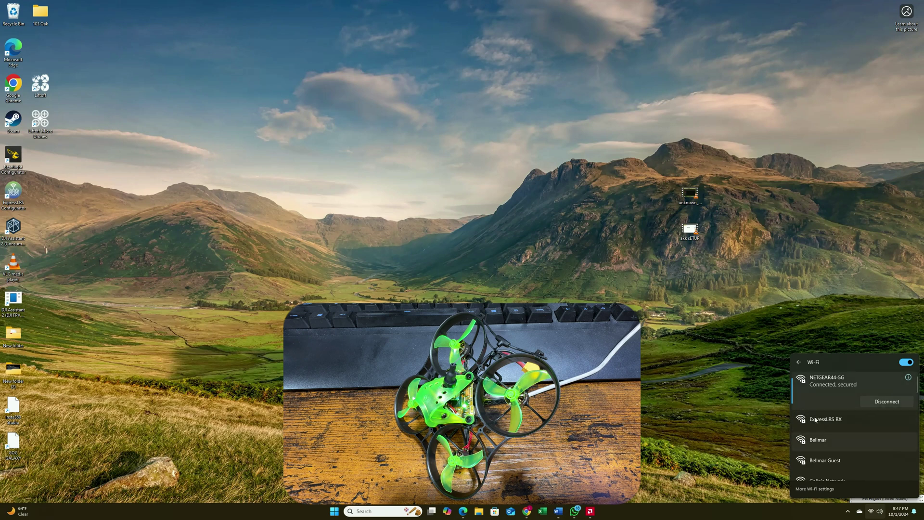
Step: Connect the PC to the ExpressLRS RX Wi-Fi network from the Windows quick settings
{"action": "left_click", "coordinate": [799, 362]}
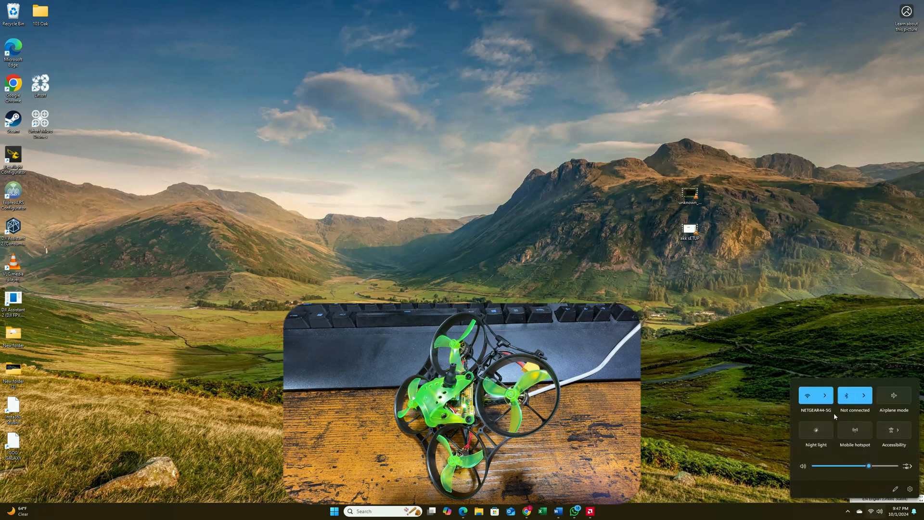
{"action": "left_click", "coordinate": [824, 396]}
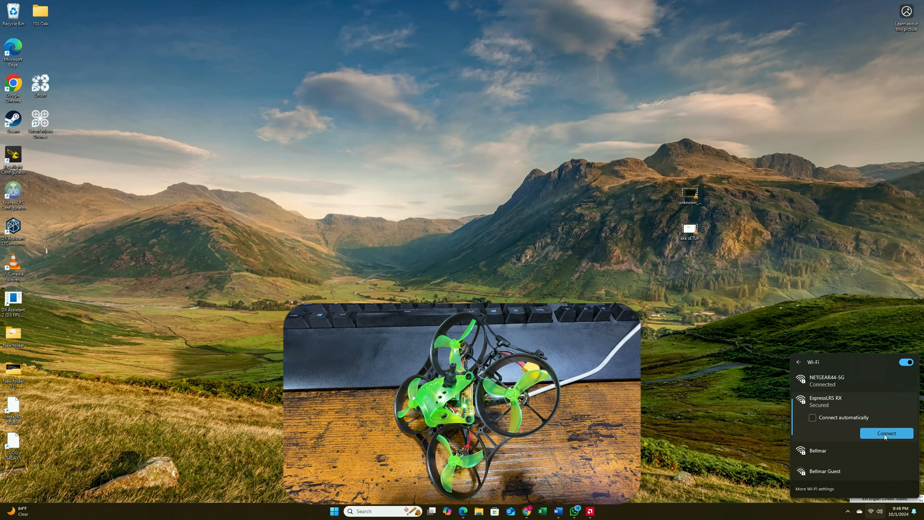
{"action": "mouse_move", "coordinate": [830, 403]}
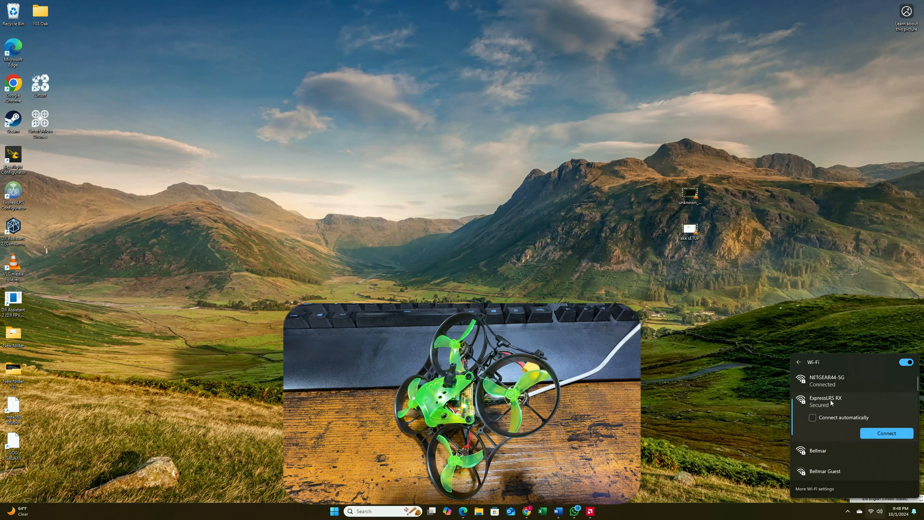
{"action": "left_click", "coordinate": [885, 433]}
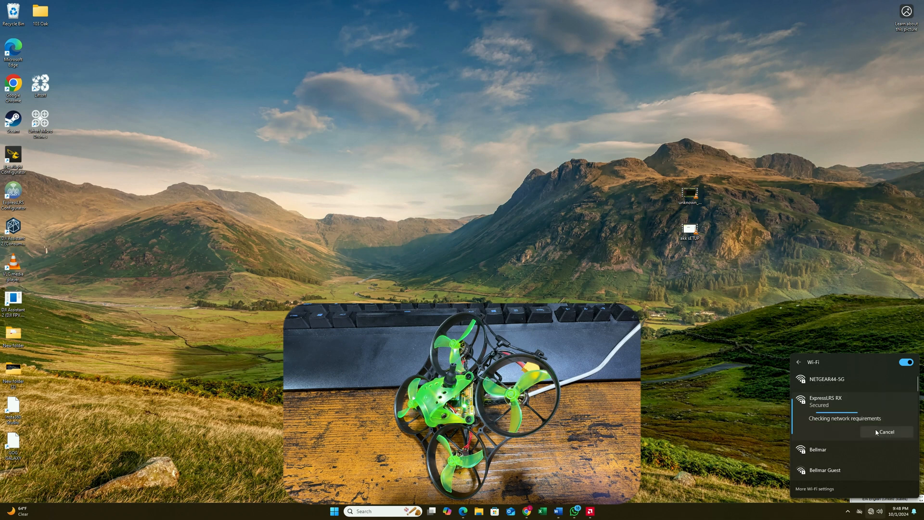
{"action": "mouse_move", "coordinate": [655, 362]}
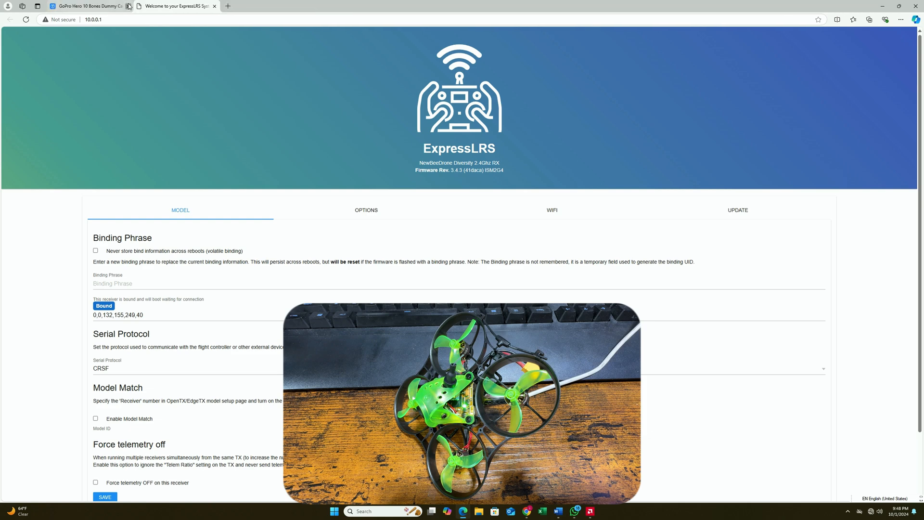
Step: Set the receiver's binding phrase to 654321 on the Model tab and save it
{"action": "left_click", "coordinate": [128, 5]}
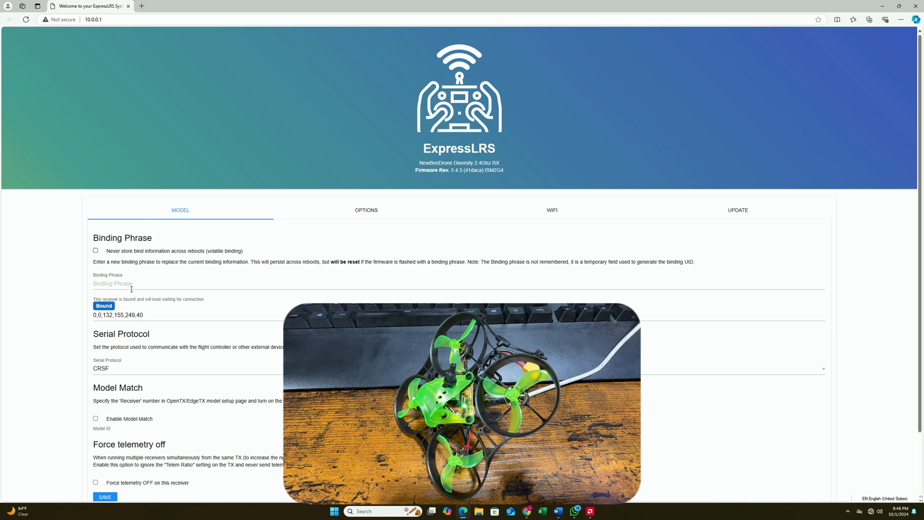
{"action": "mouse_move", "coordinate": [111, 279]}
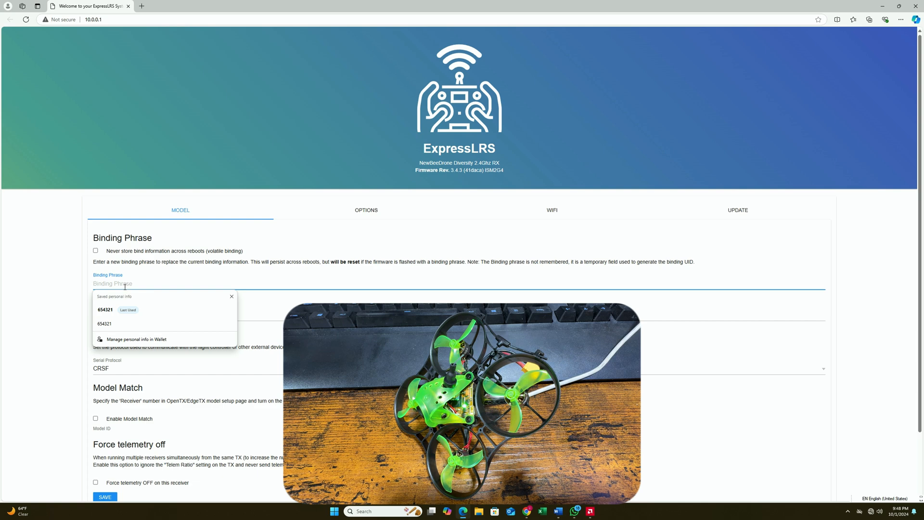
{"action": "mouse_move", "coordinate": [121, 309]}
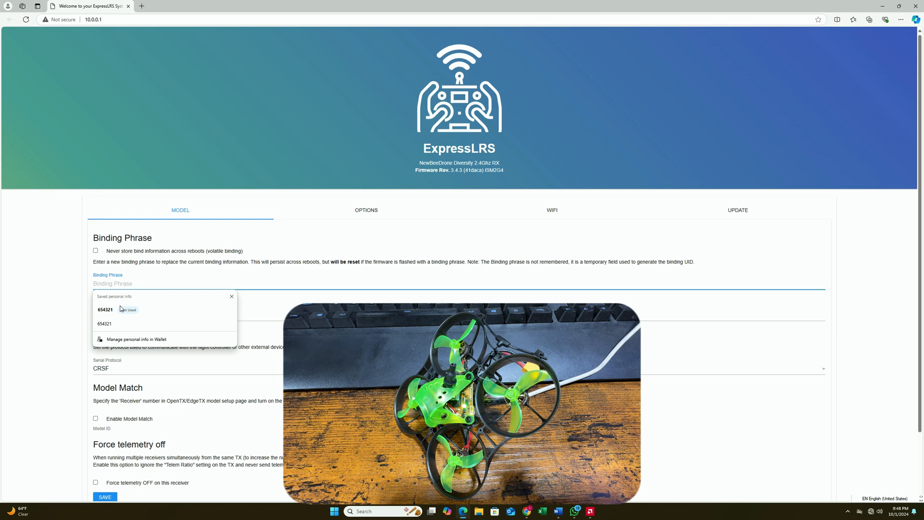
{"action": "left_click", "coordinate": [105, 309]}
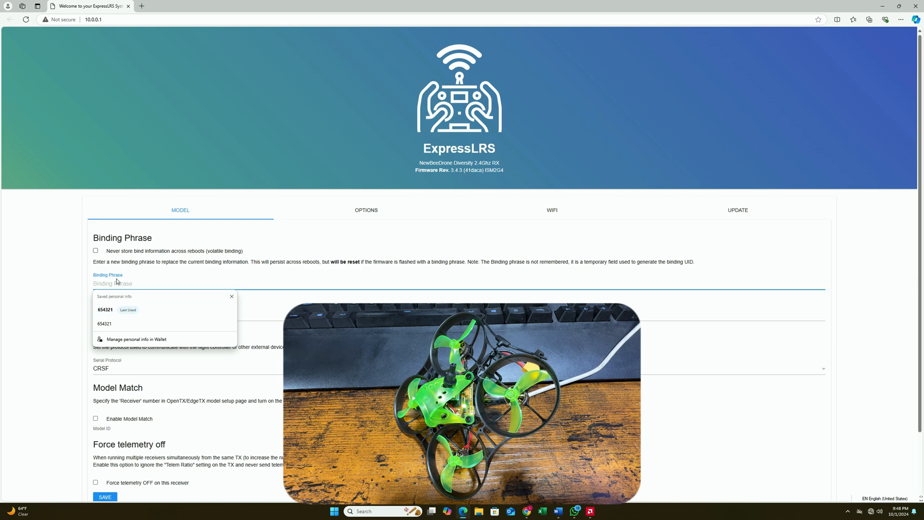
{"action": "left_click", "coordinate": [104, 309]}
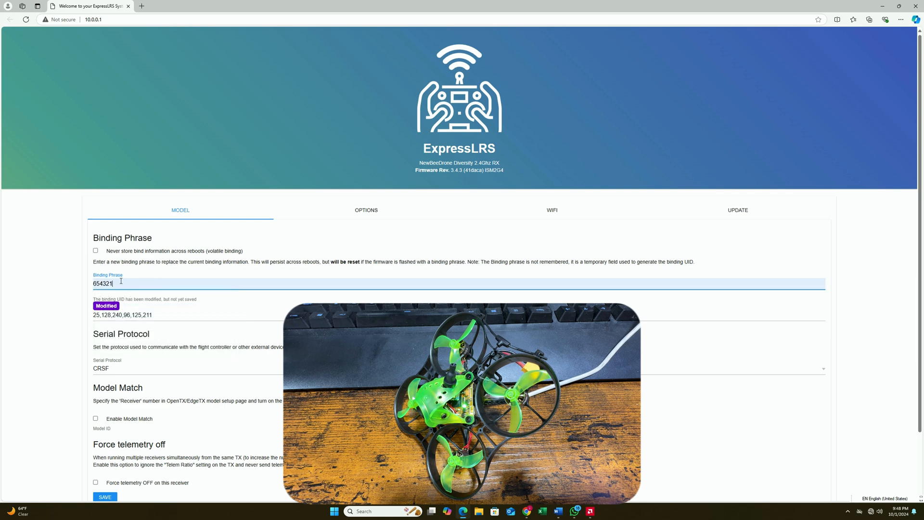
{"action": "mouse_move", "coordinate": [183, 356]}
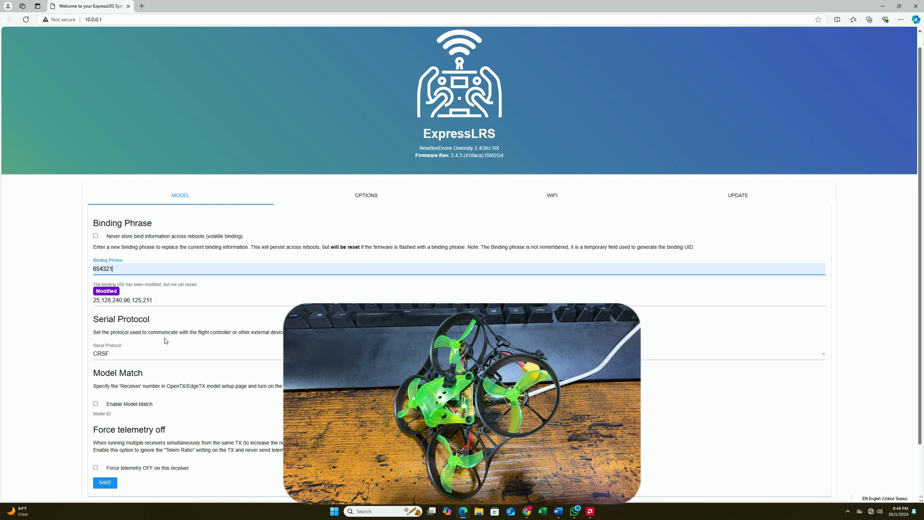
{"action": "scroll", "scroll_direction": "down", "scroll_amount": 3}
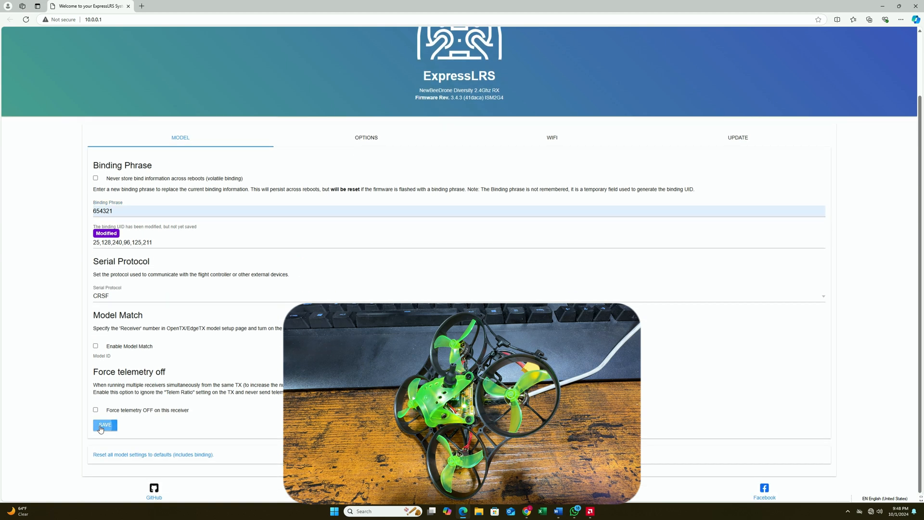
{"action": "left_click", "coordinate": [104, 425]}
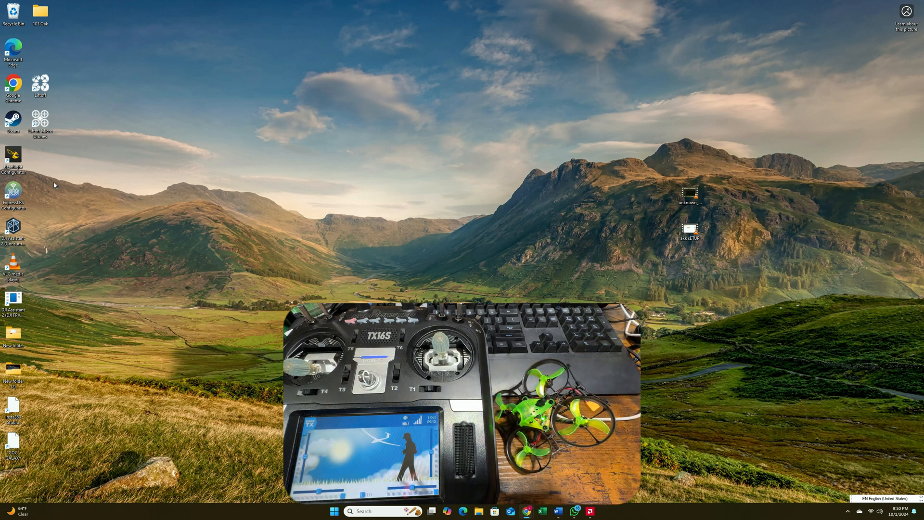
{"action": "mouse_move", "coordinate": [13, 159]}
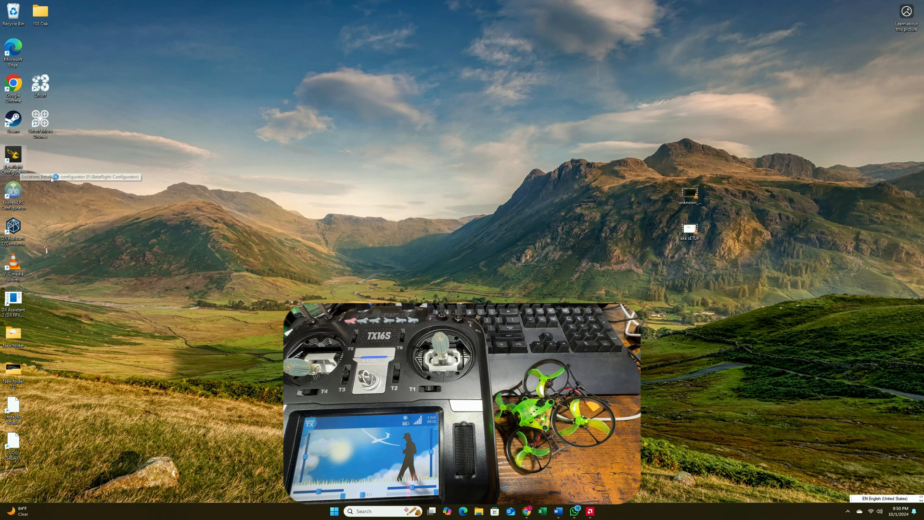
Step: Launch Betaflight Configurator, connect to the flight controller and view the Receiver page's live CRSF channels
{"action": "double_click", "coordinate": [13, 156]}
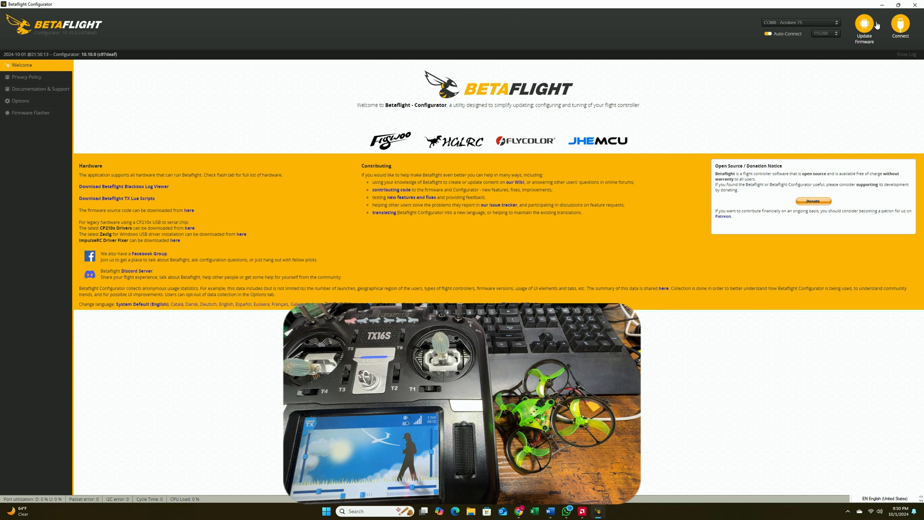
{"action": "left_click", "coordinate": [900, 27]}
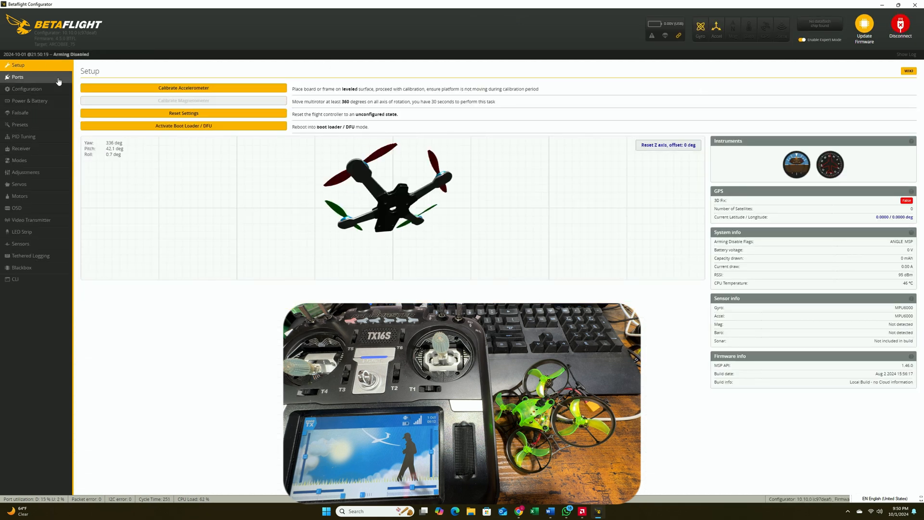
{"action": "left_click", "coordinate": [17, 77]}
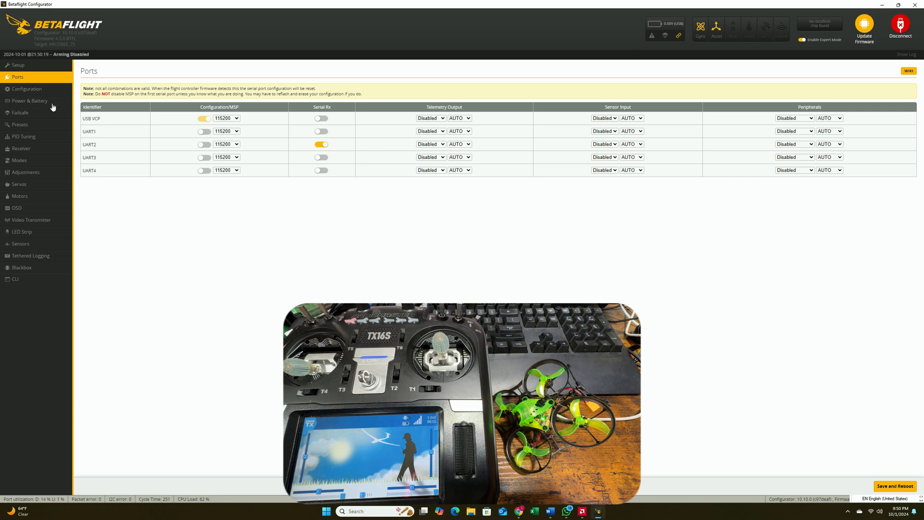
{"action": "mouse_move", "coordinate": [20, 161]}
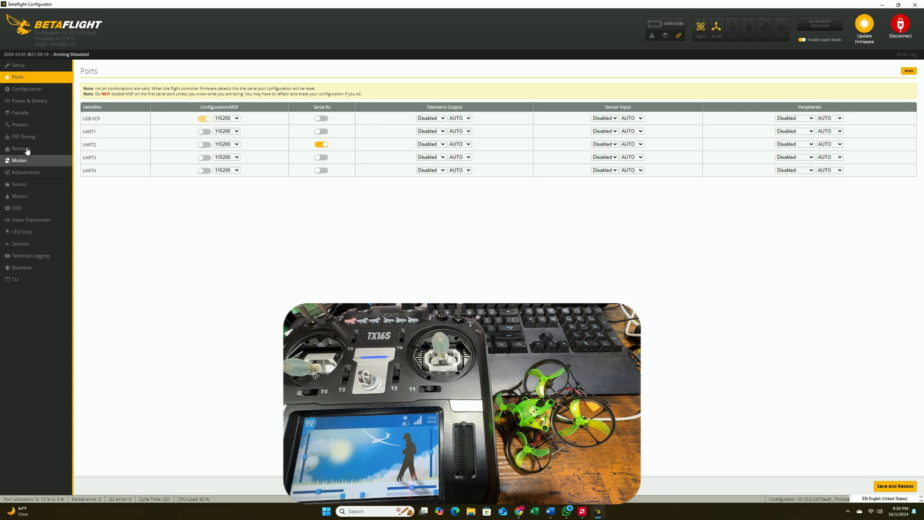
{"action": "left_click", "coordinate": [21, 148]}
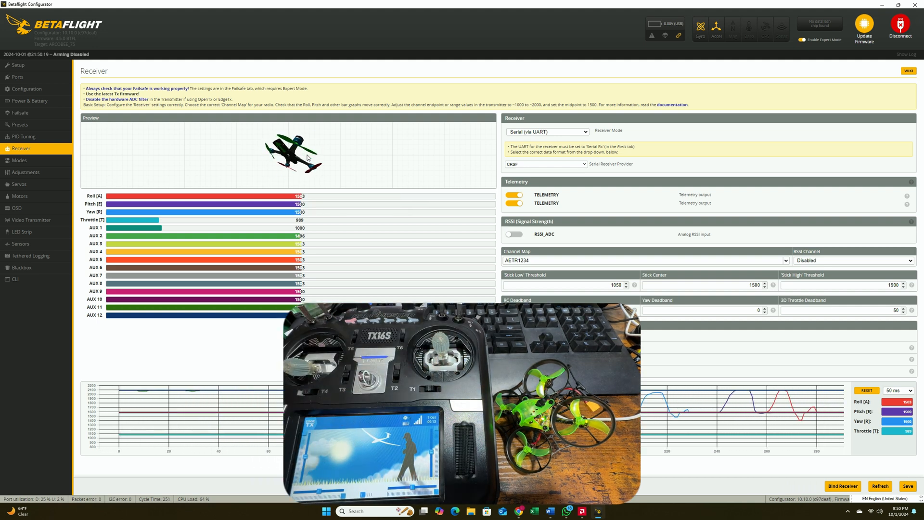
{"action": "mouse_move", "coordinate": [25, 172]}
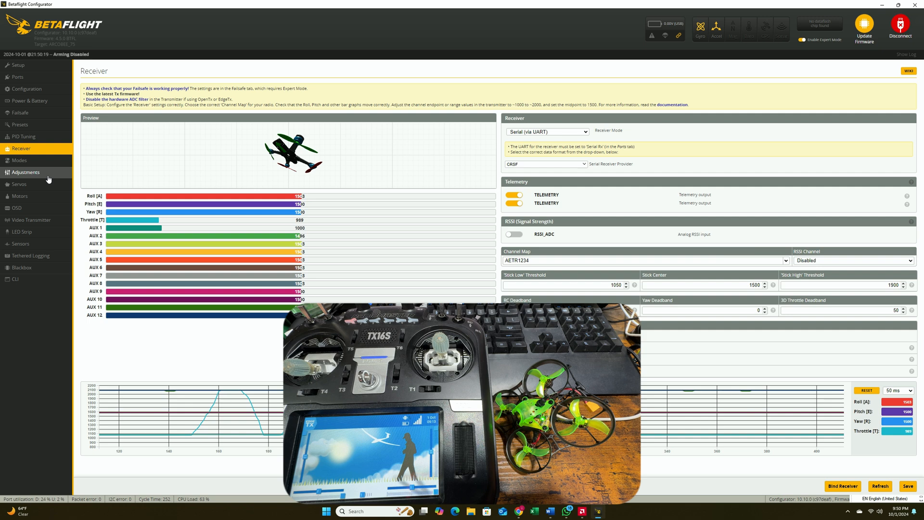
Step: Set the BEEPER mode to AUX 3 spanning 1675–2050 and save the modes
{"action": "left_click", "coordinate": [19, 160]}
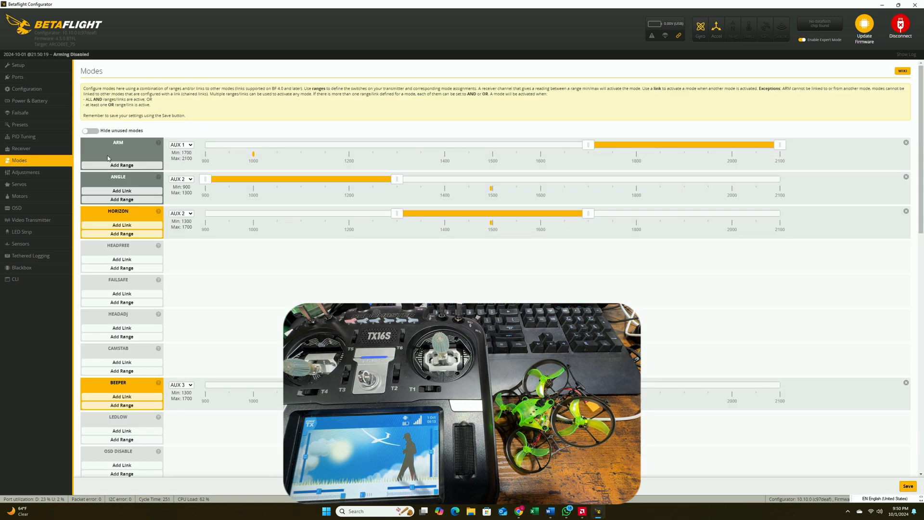
{"action": "mouse_move", "coordinate": [208, 154]}
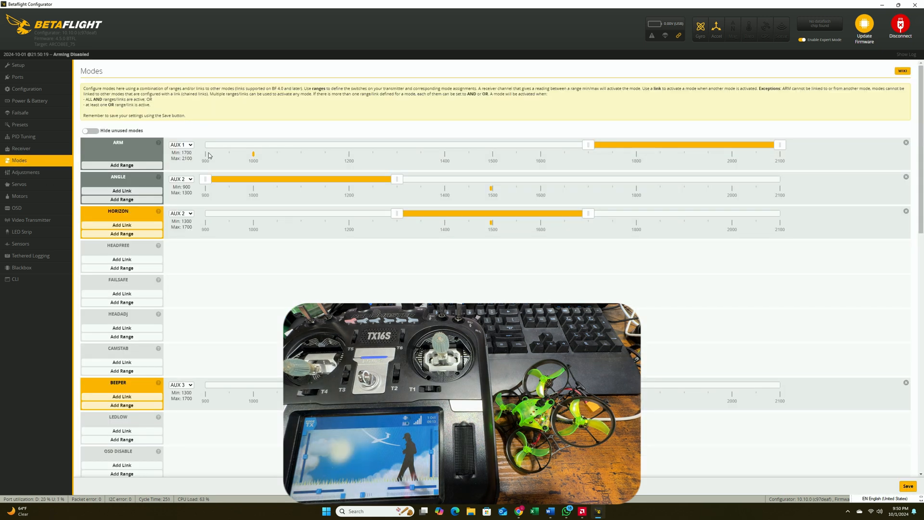
{"action": "mouse_move", "coordinate": [141, 149]}
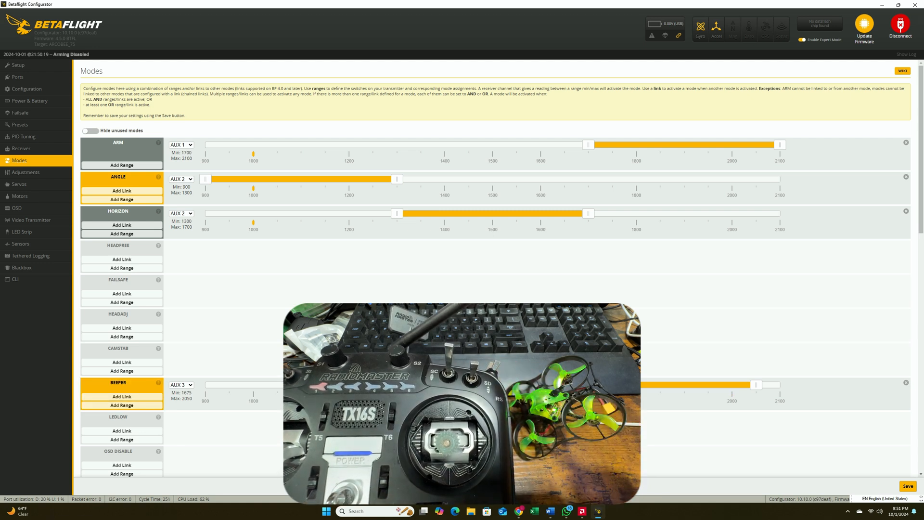
{"action": "mouse_move", "coordinate": [805, 440]}
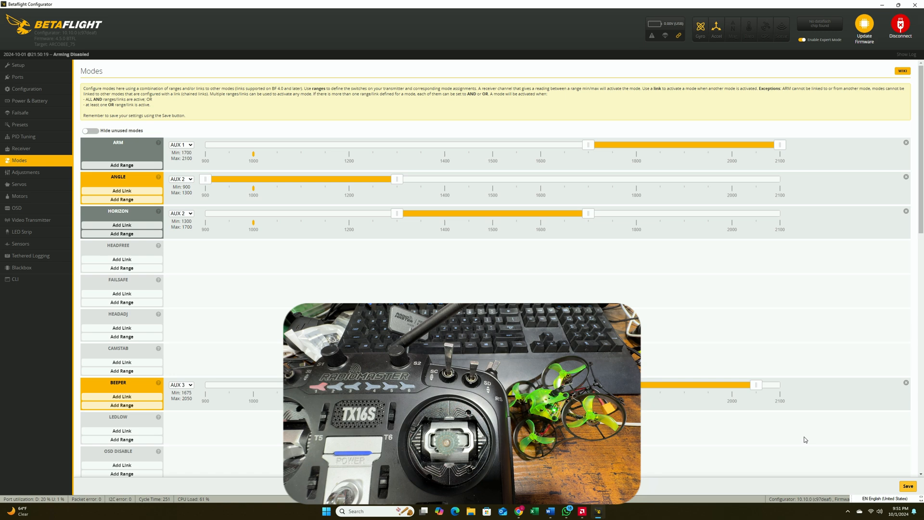
{"action": "left_click", "coordinate": [907, 485]}
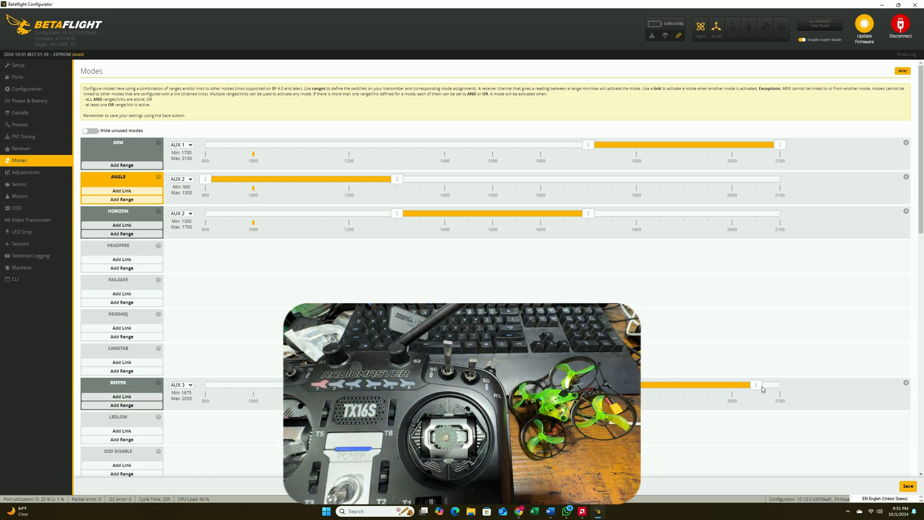
Step: Move FLIP OVER AFTER CRASH from AUX 3 to AUX 4 with a 1700–2100 range
{"action": "scroll", "scroll_direction": "down", "scroll_amount": 3}
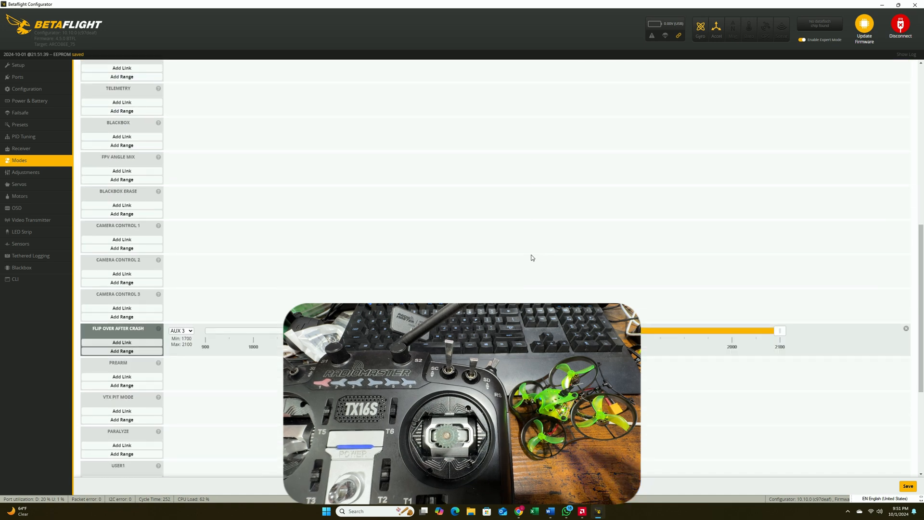
{"action": "scroll", "scroll_direction": "up", "scroll_amount": 3}
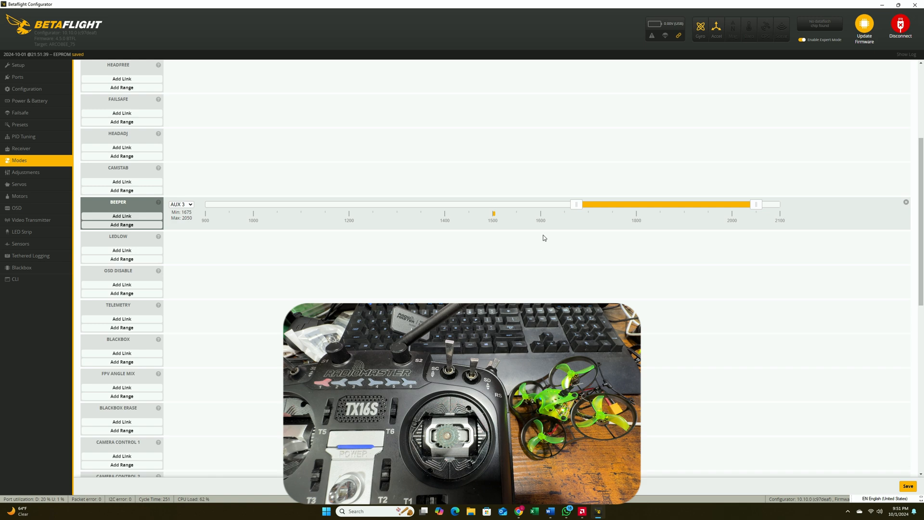
{"action": "scroll", "scroll_direction": "down", "scroll_amount": 3}
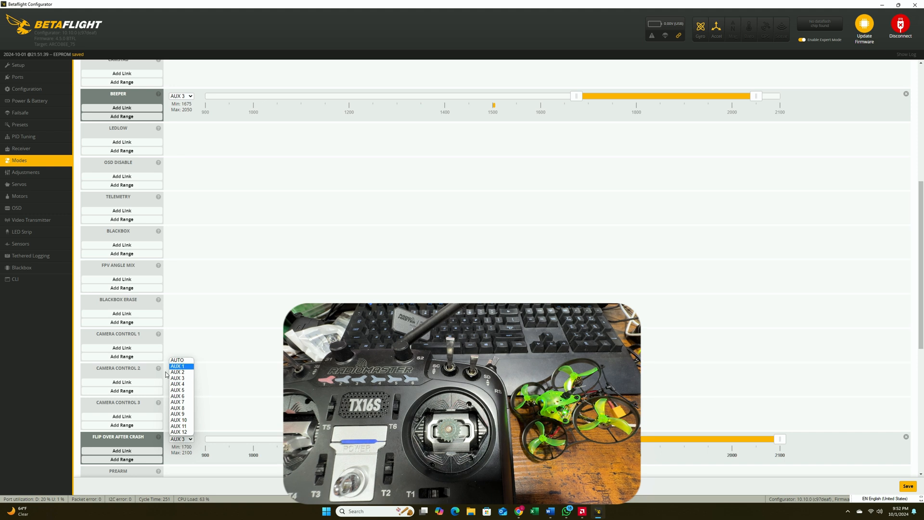
{"action": "left_click", "coordinate": [177, 359]}
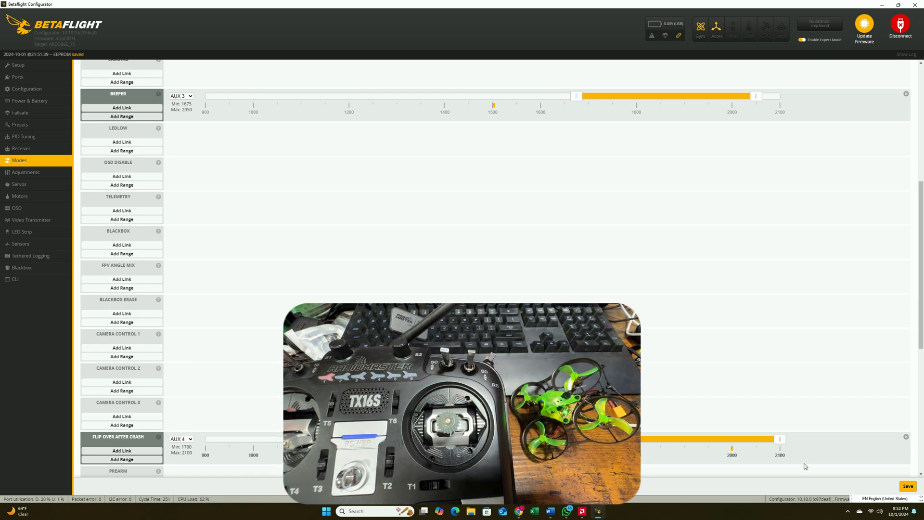
{"action": "scroll", "scroll_direction": "down", "scroll_amount": 3}
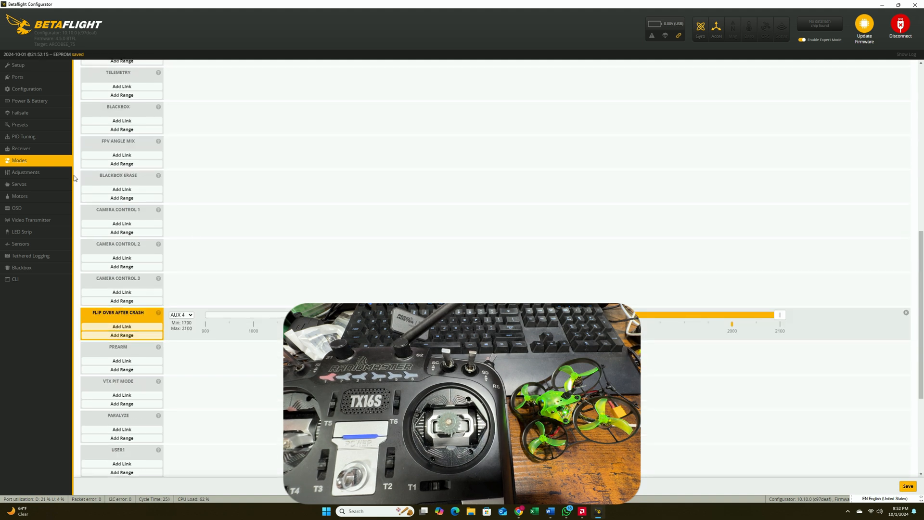
{"action": "mouse_move", "coordinate": [19, 196]}
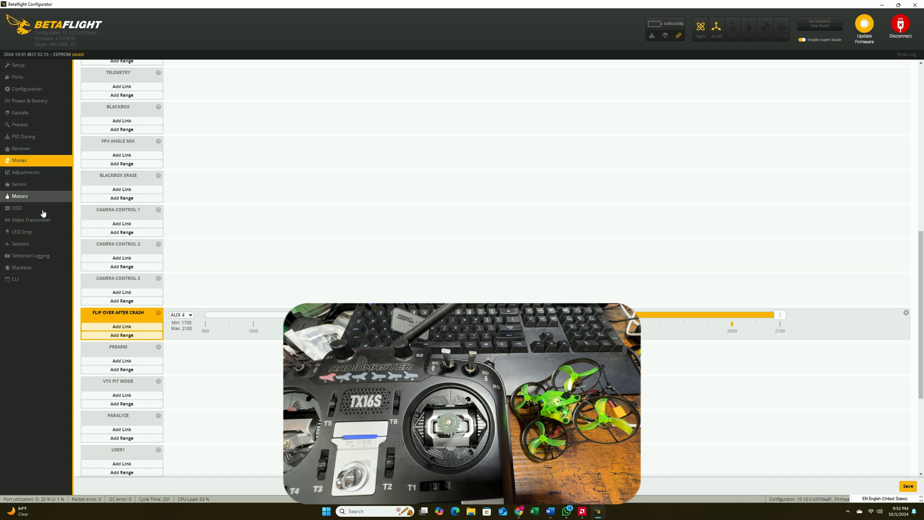
Step: Set the video transmitter to RACEBAND channel 1
{"action": "left_click", "coordinate": [31, 219]}
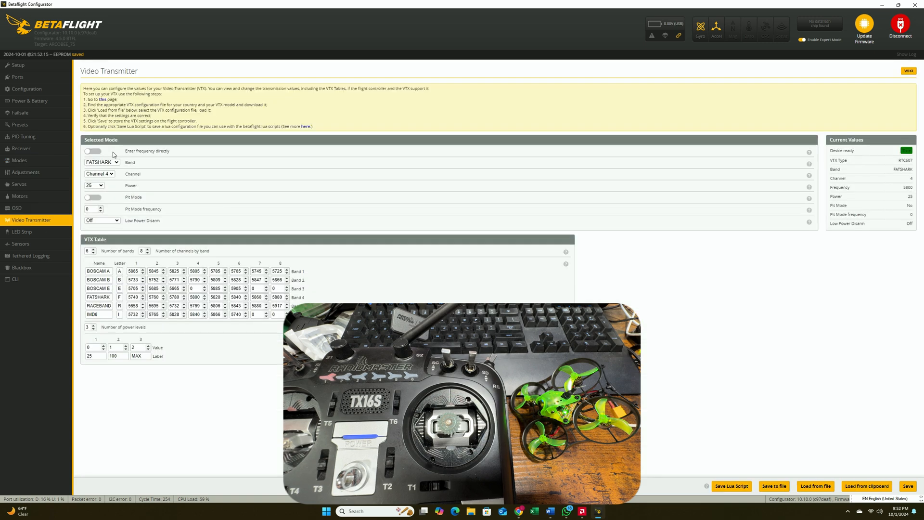
{"action": "mouse_move", "coordinate": [139, 164]}
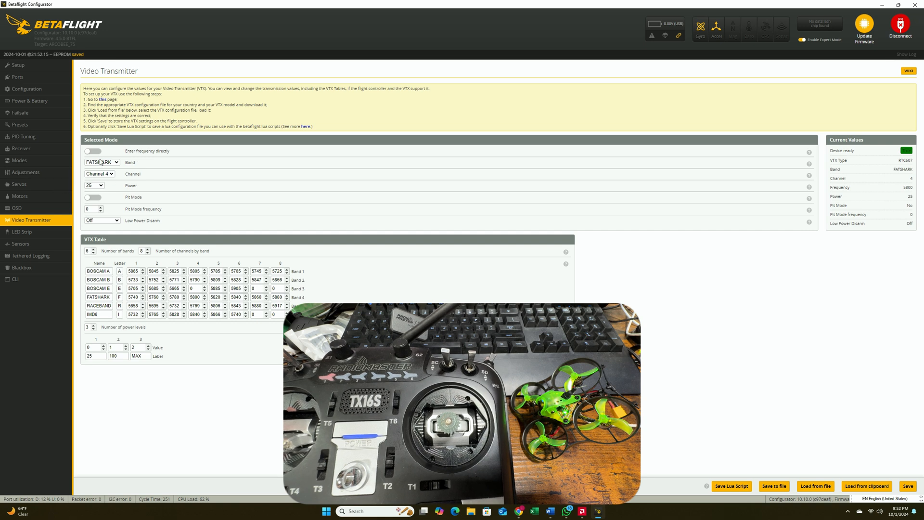
{"action": "left_click", "coordinate": [101, 162]}
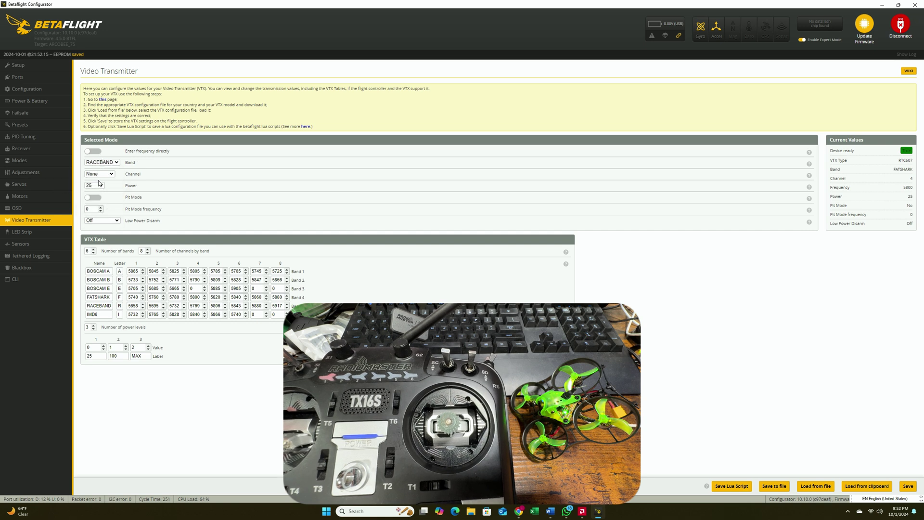
{"action": "left_click", "coordinate": [99, 173]}
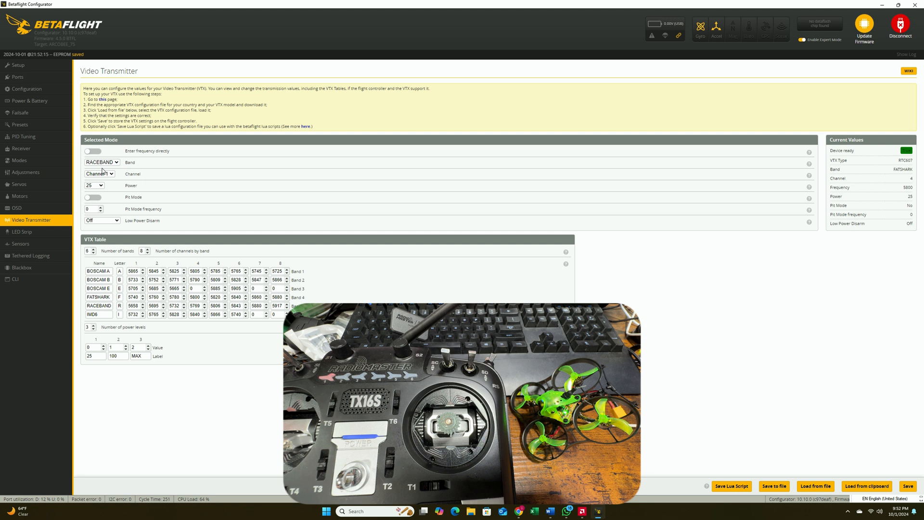
{"action": "left_click", "coordinate": [99, 173]}
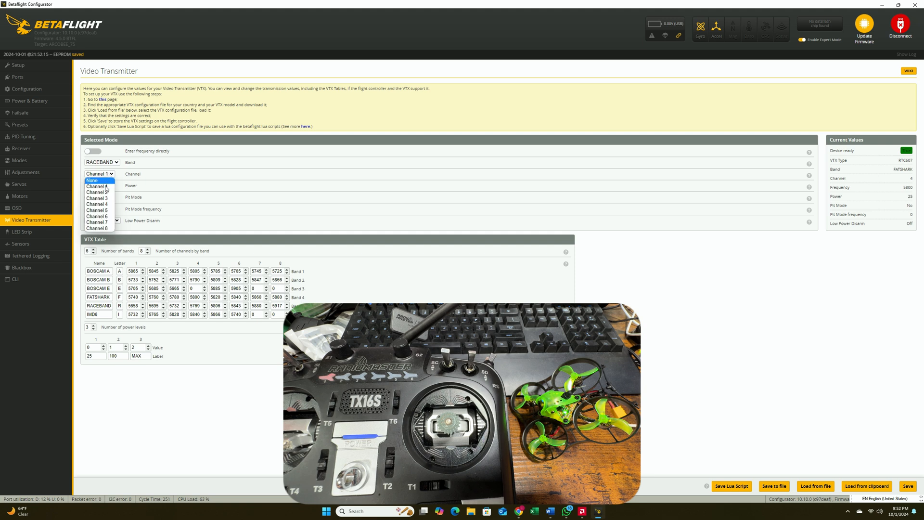
{"action": "left_click", "coordinate": [100, 186]}
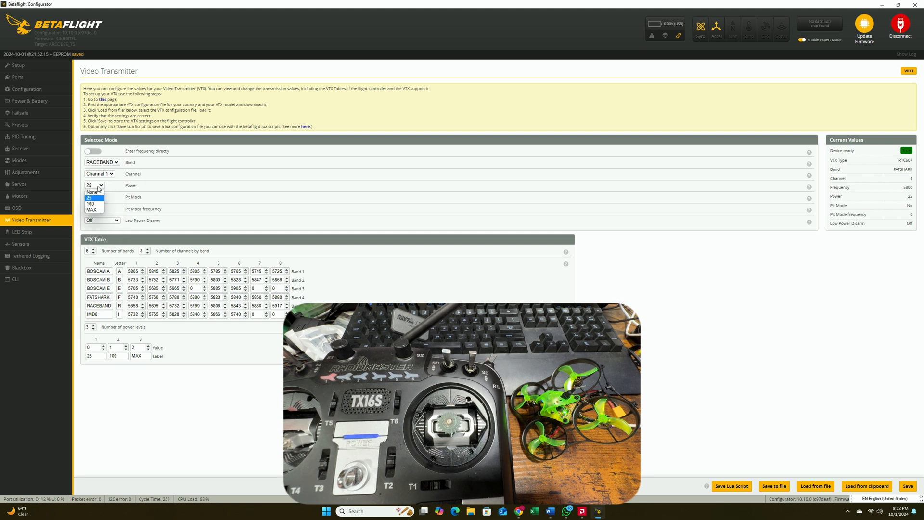
Step: Keep the VTX transmit power at 25 and save the video transmitter settings
{"action": "left_click", "coordinate": [94, 186]}
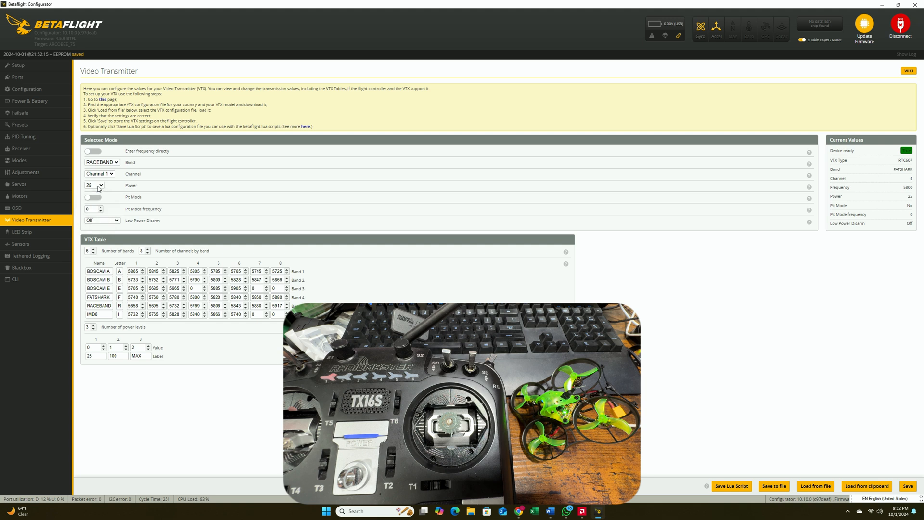
{"action": "left_click", "coordinate": [94, 185]}
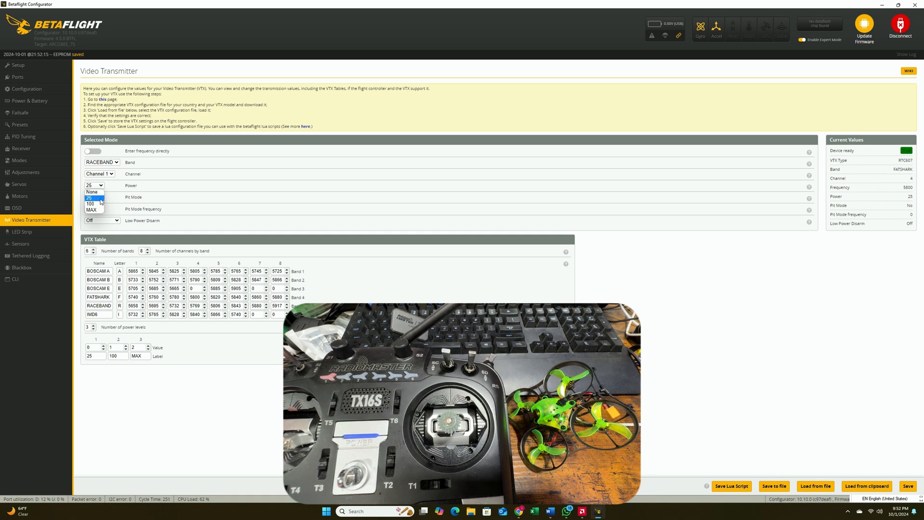
{"action": "left_click", "coordinate": [94, 197]}
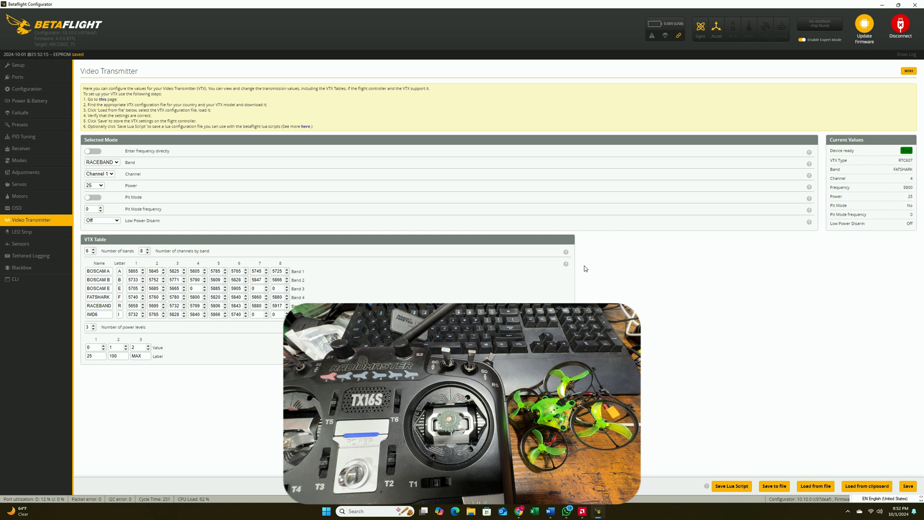
{"action": "mouse_move", "coordinate": [906, 432]}
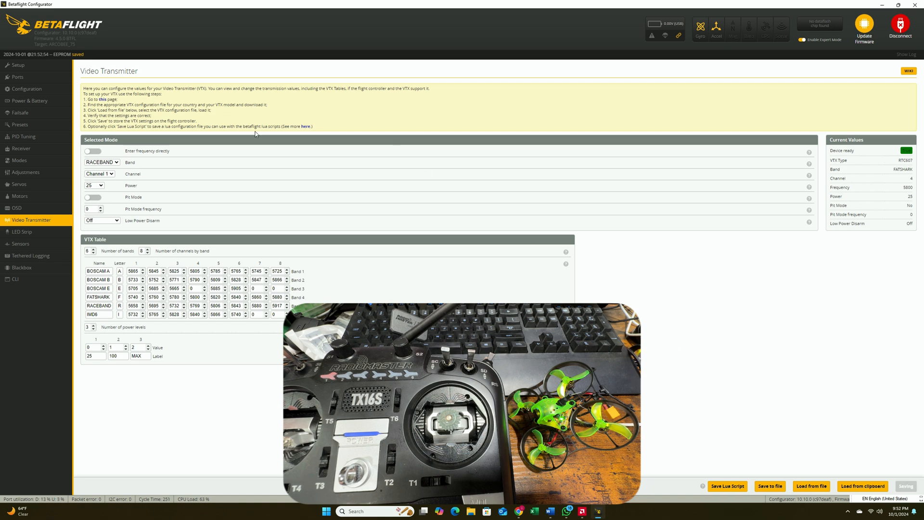
{"action": "left_click", "coordinate": [900, 27]}
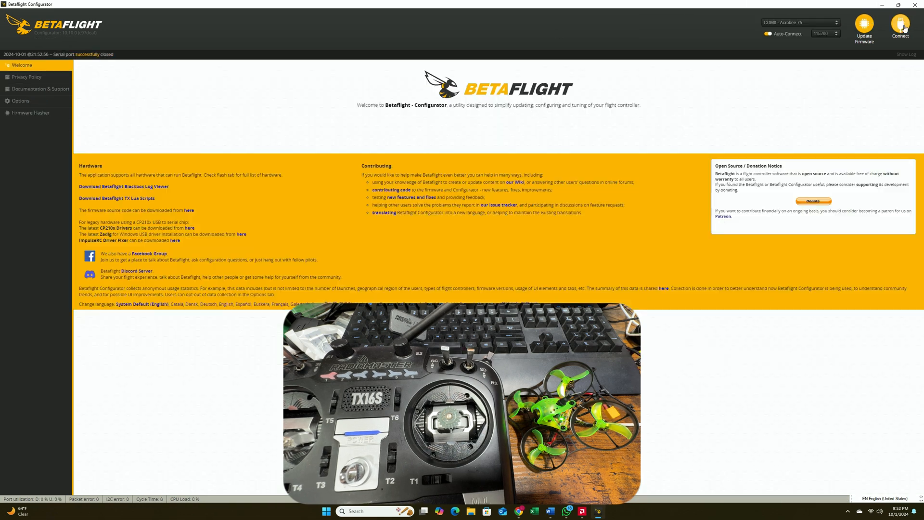